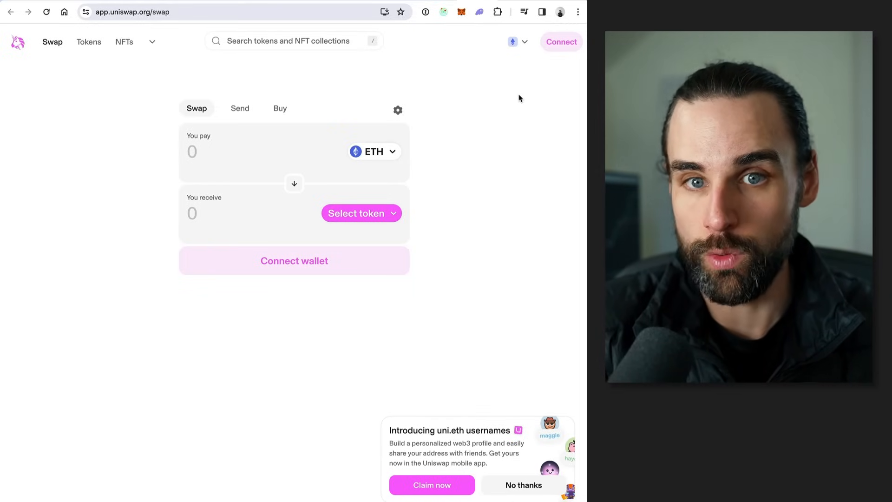
mouse_move(401, 192)
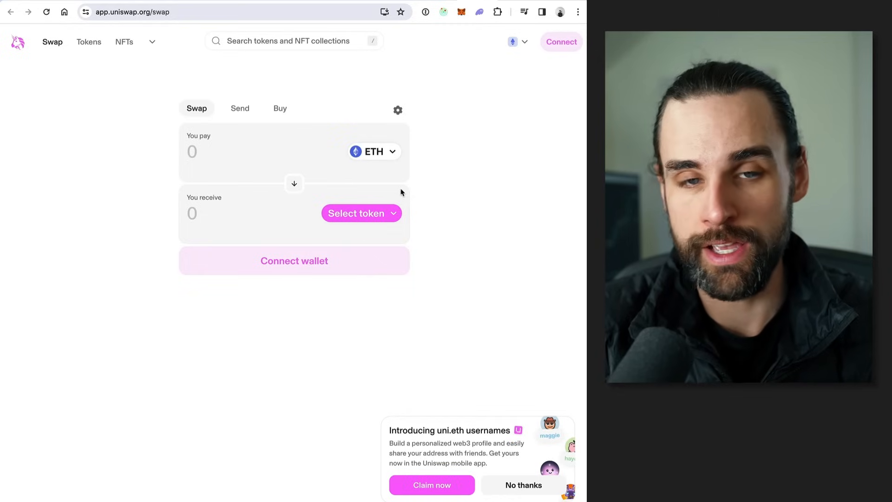
mouse_move(477, 179)
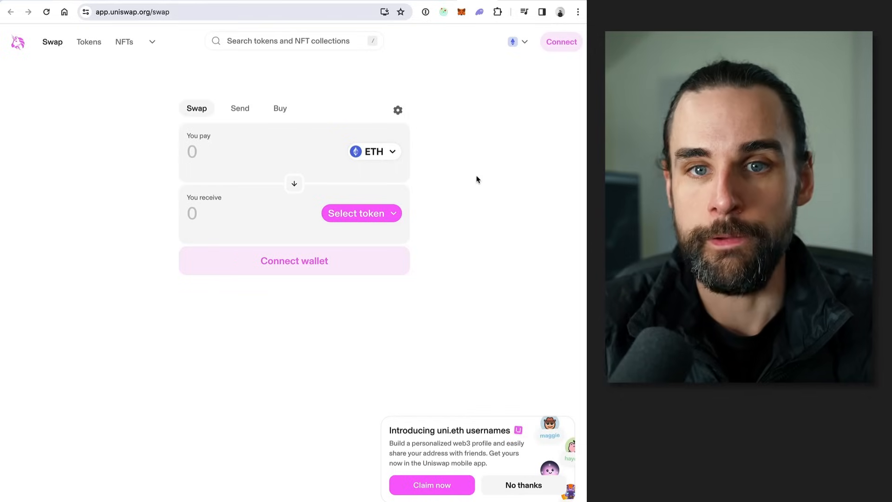
mouse_move(203, 46)
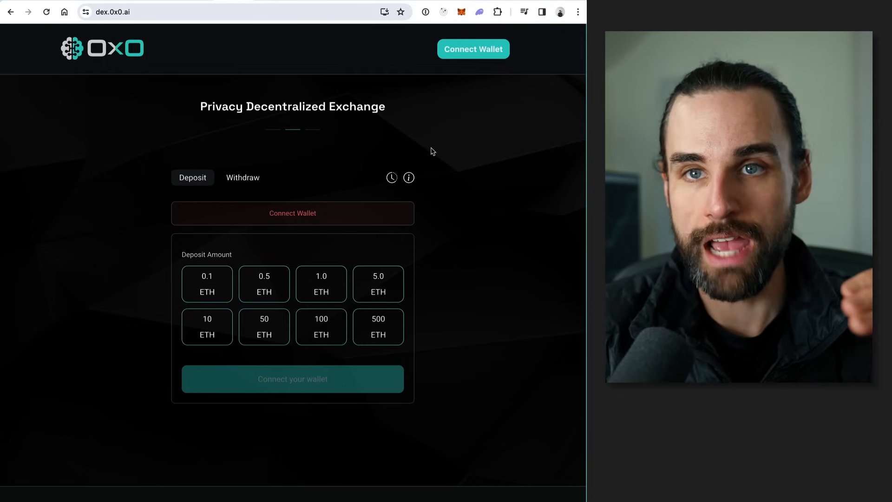
mouse_move(463, 208)
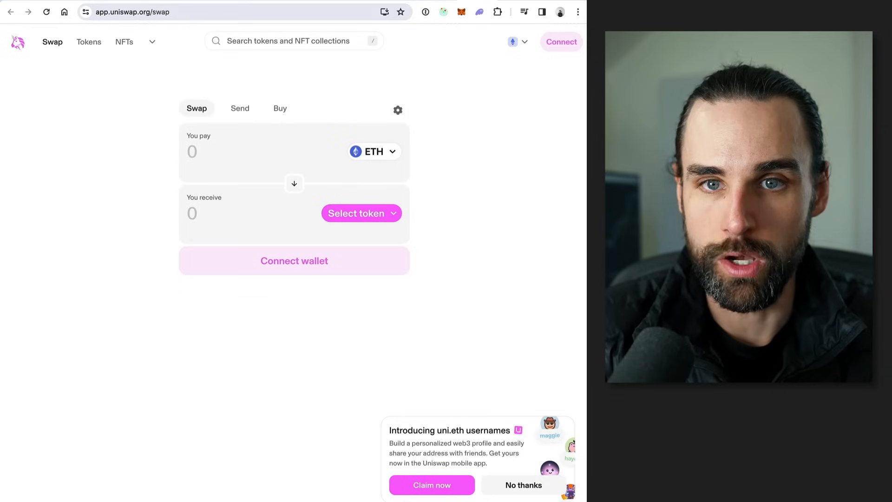
mouse_move(442, 12)
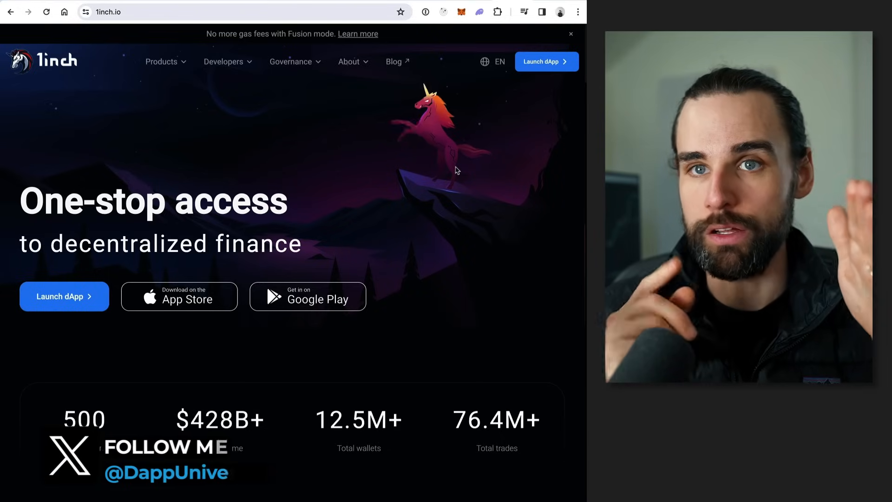
Switch to the 1inch.io homepage about one-stop access to decentralized finance
click(223, 61)
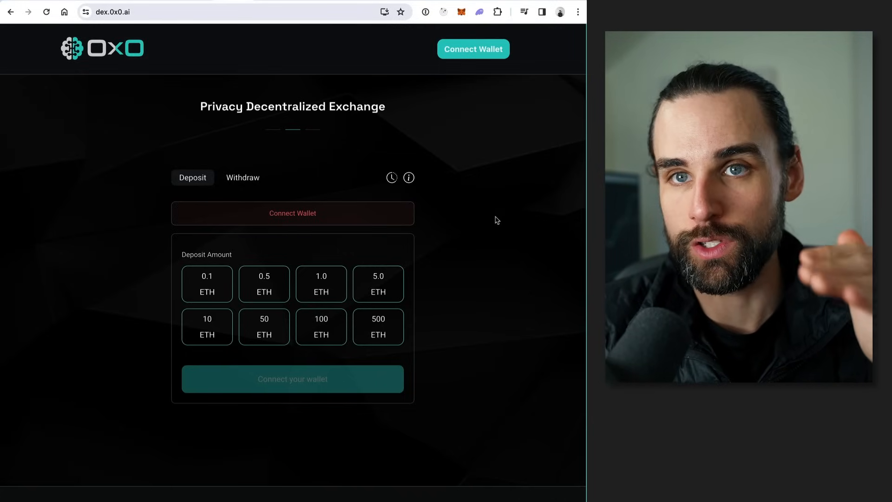
mouse_move(452, 267)
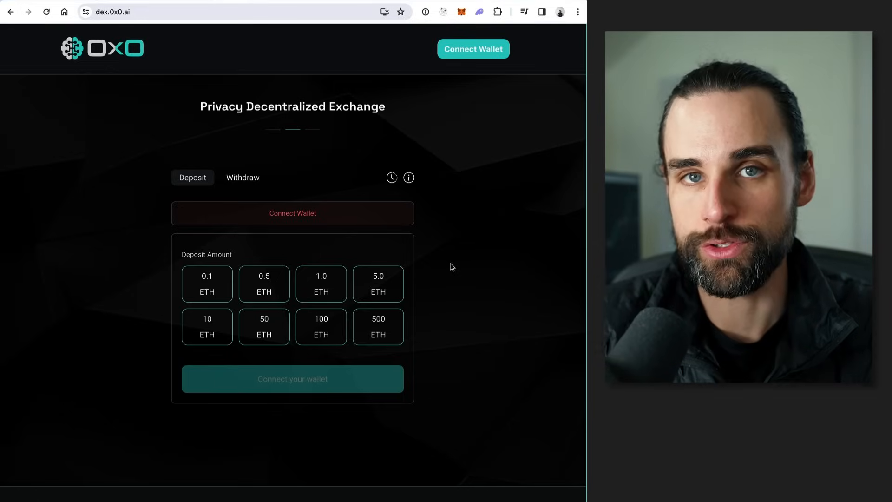
mouse_move(541, 101)
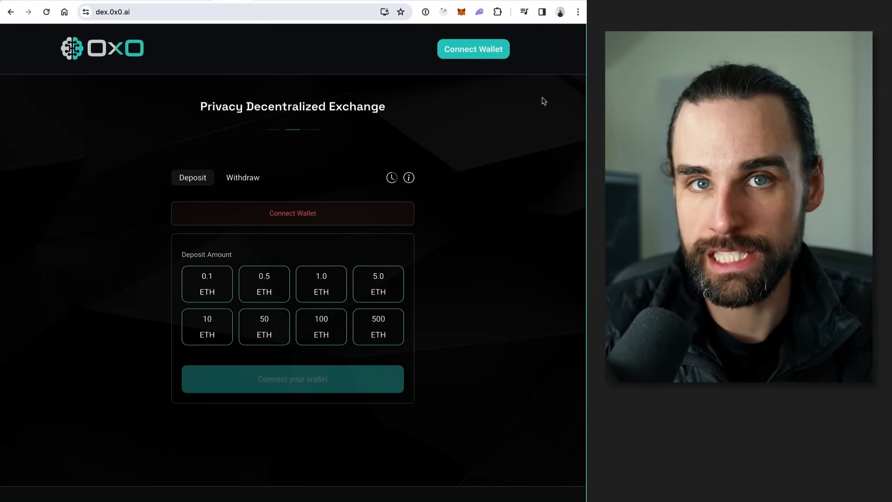
mouse_move(203, 45)
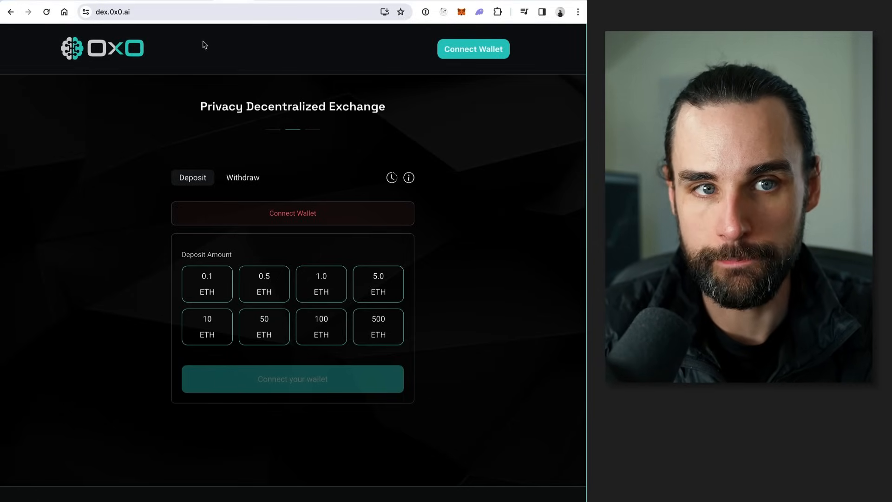
mouse_move(333, 67)
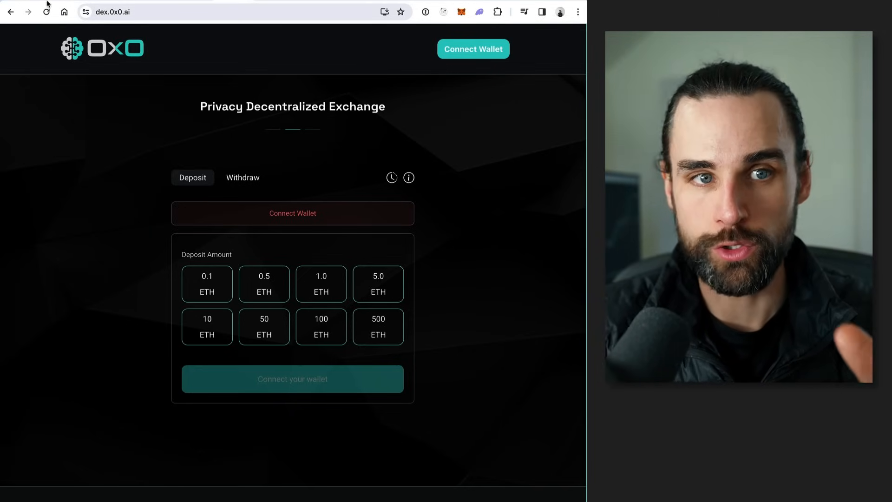
click(171, 12)
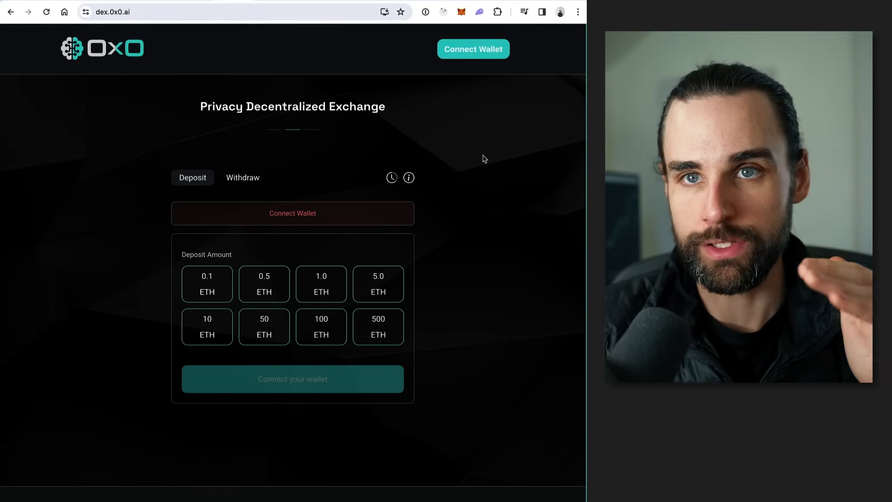
mouse_move(449, 166)
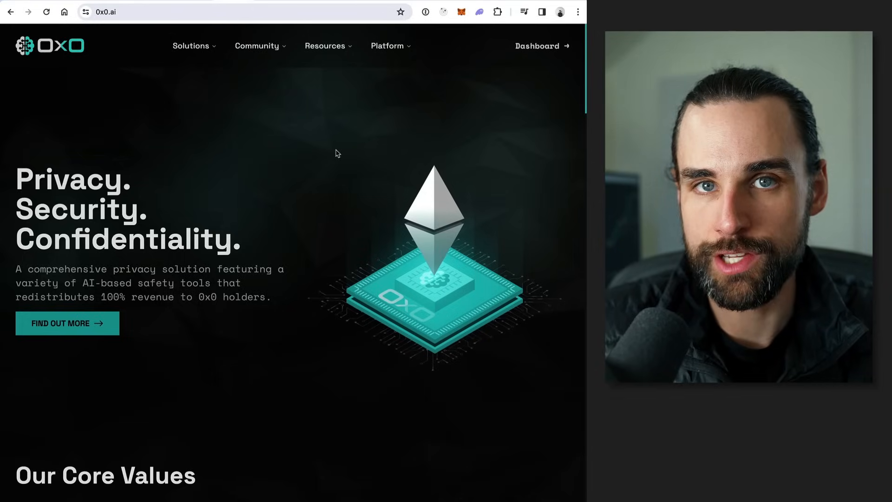
Scroll past Our Core Values to the AI Auditor, Privacy Mixer and Privacy DEX cards
scroll(down, 3)
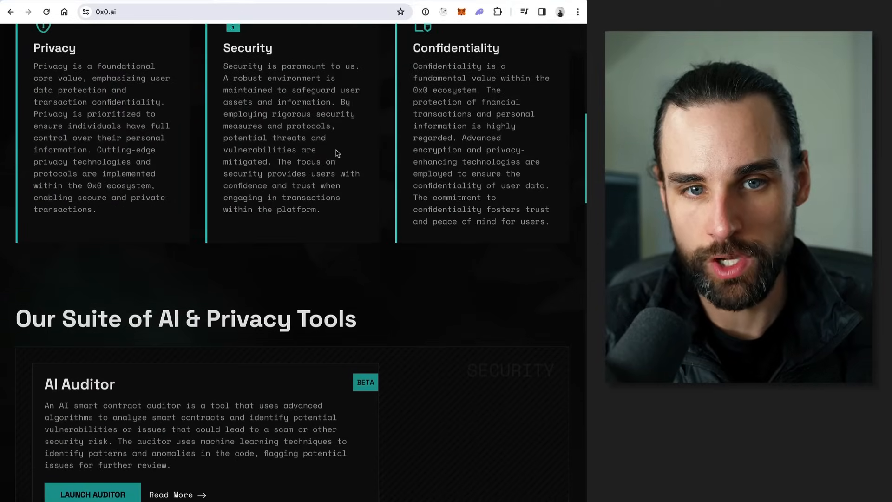
scroll(down, 3)
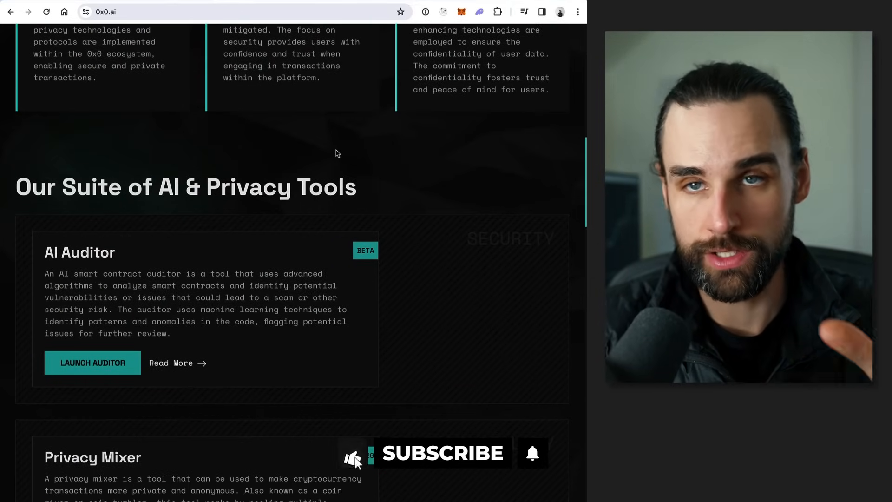
scroll(down, 3)
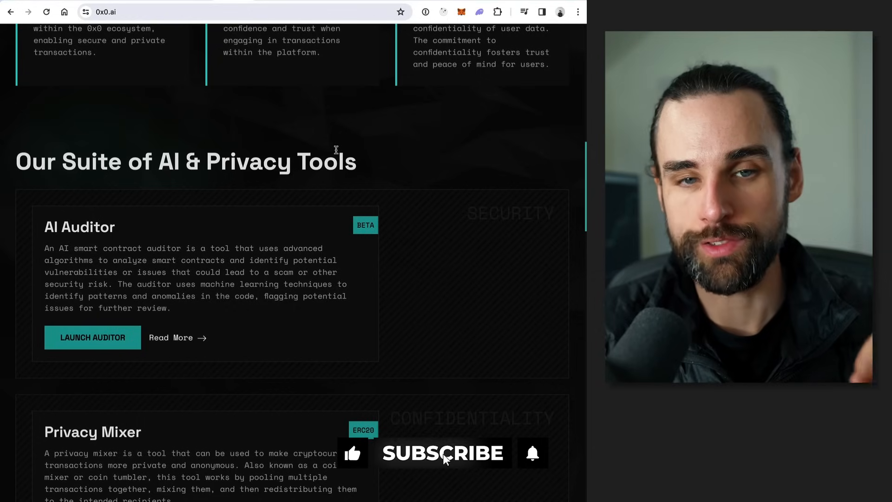
scroll(down, 3)
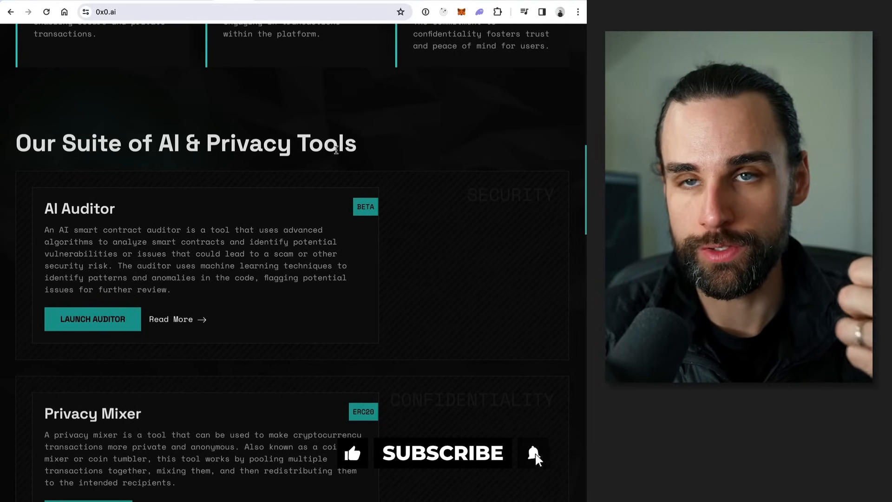
scroll(down, 3)
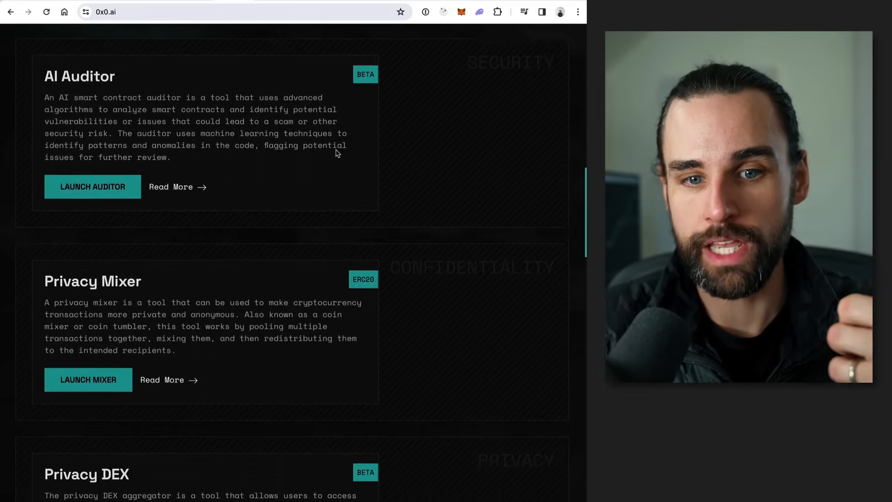
scroll(down, 3)
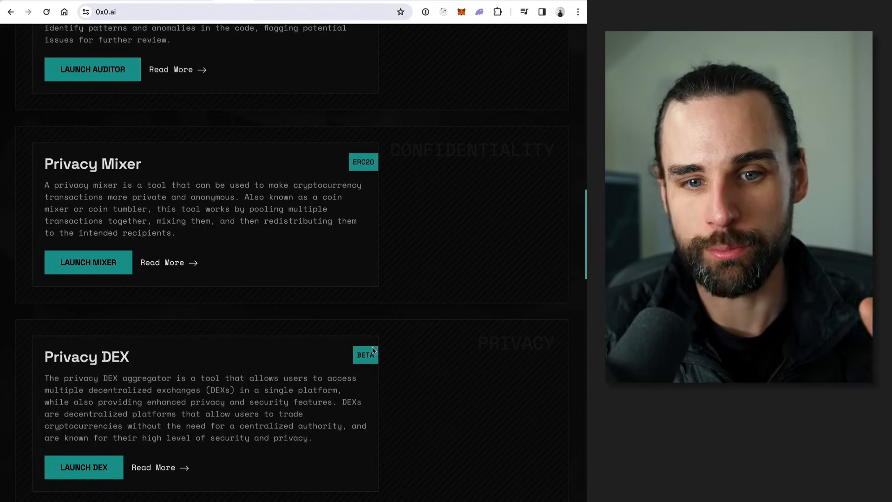
mouse_move(429, 234)
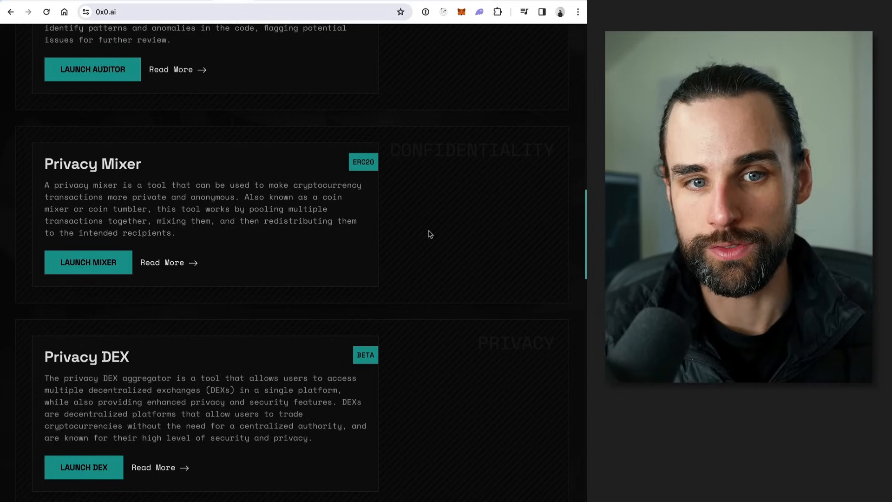
Scroll to the coming-soon Anti-Rug AI and AI Developer Hub cards
scroll(up, 3)
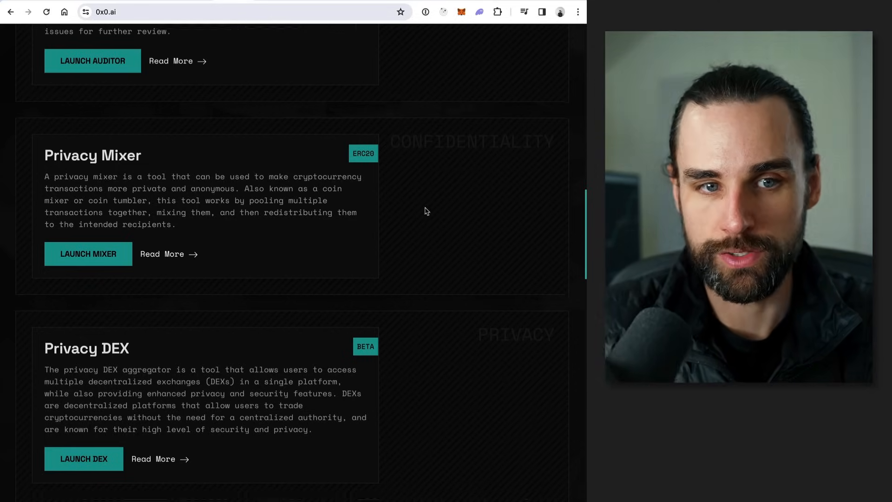
scroll(down, 3)
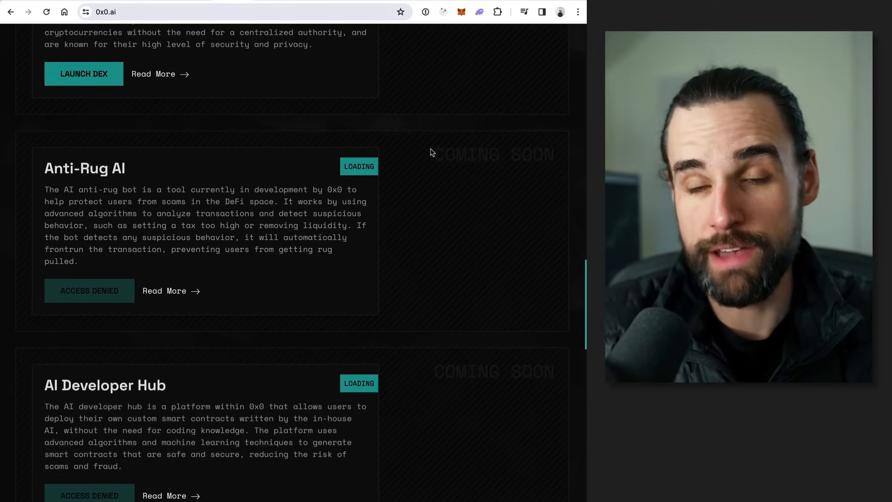
scroll(down, 3)
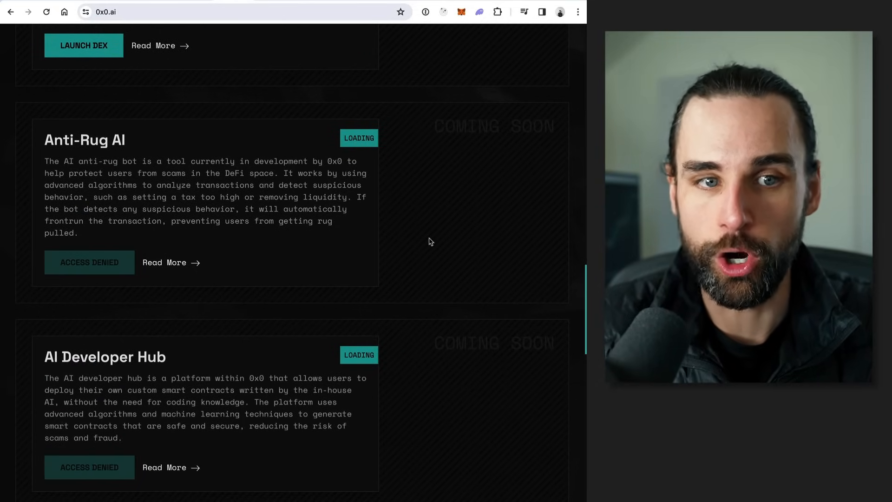
scroll(down, 3)
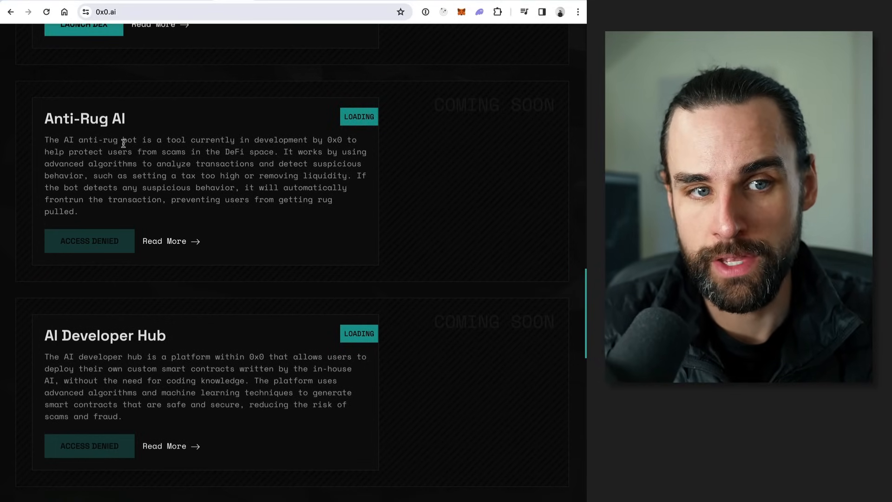
mouse_move(148, 121)
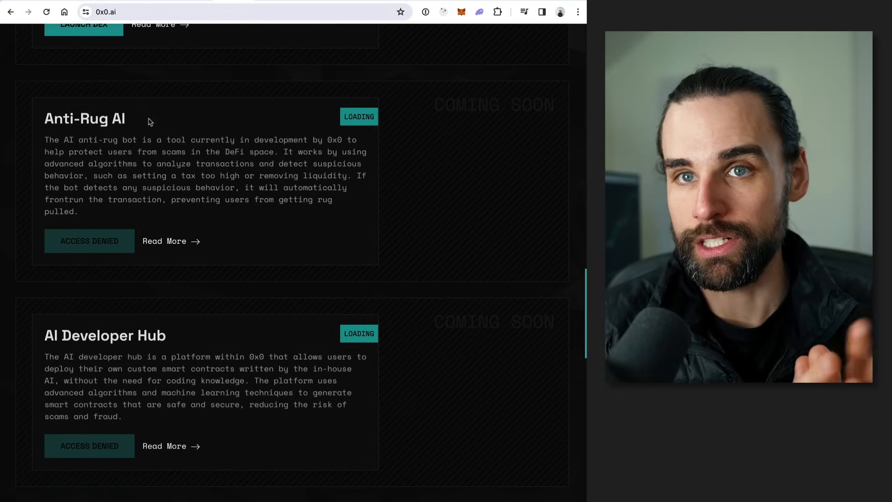
mouse_move(84, 164)
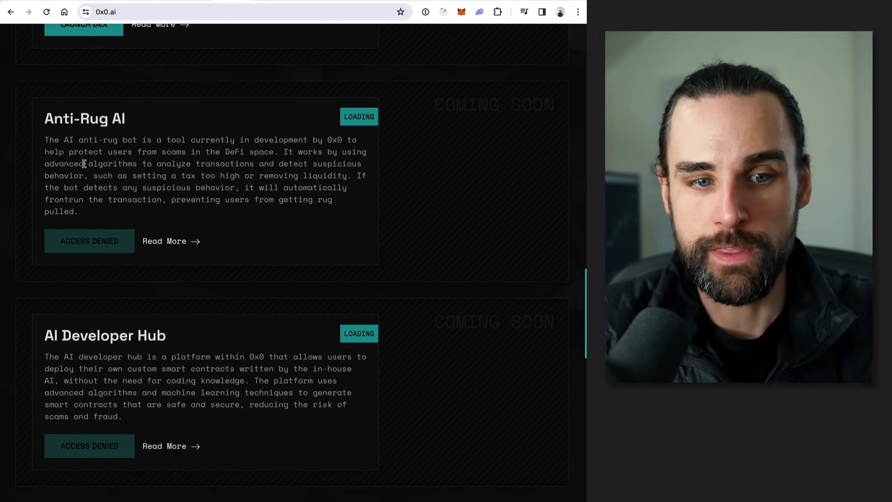
Scroll past AI Developer Hub to the Join the Community section on the 0x0 Token
scroll(down, 3)
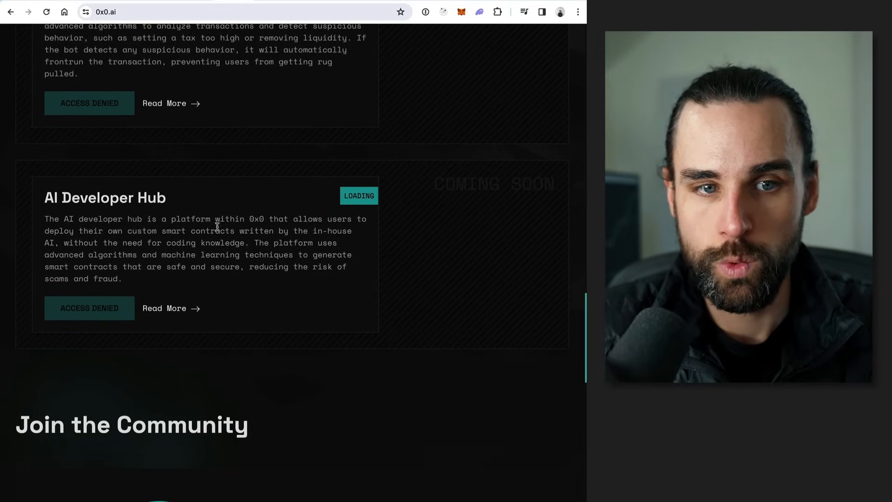
scroll(down, 3)
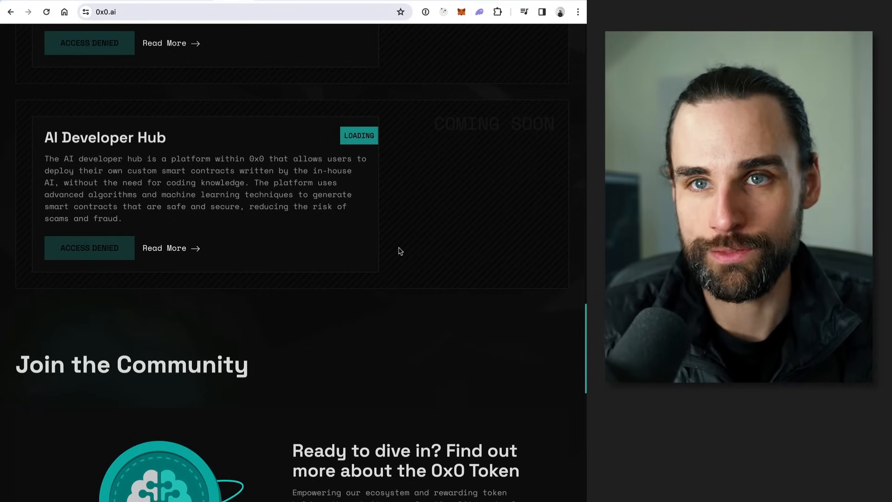
mouse_move(410, 253)
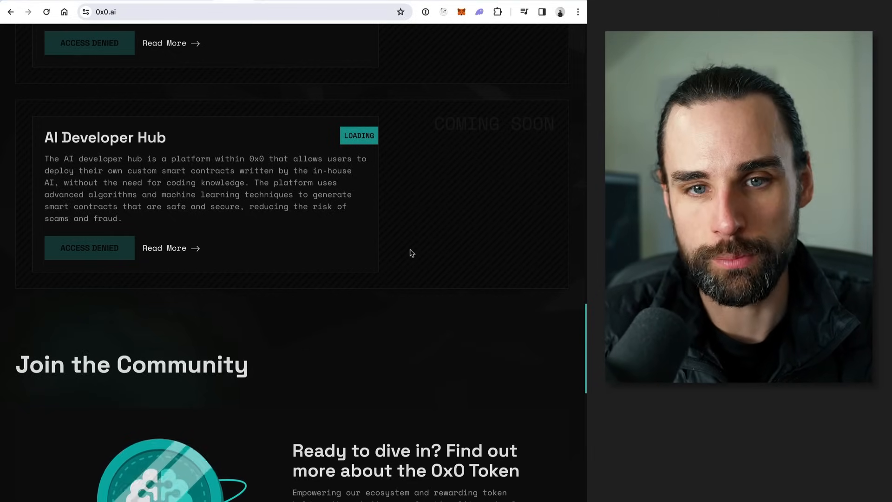